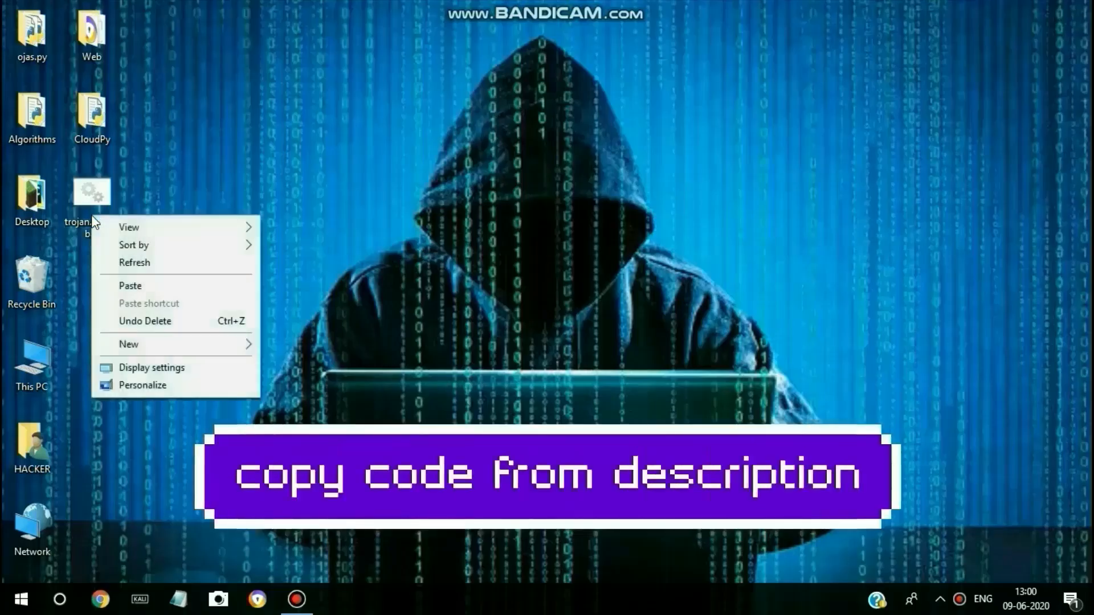
Step: View the trojan.win99.bat script in a maximized Notepad window and close it
{"action": "right_click", "coordinate": [92, 191]}
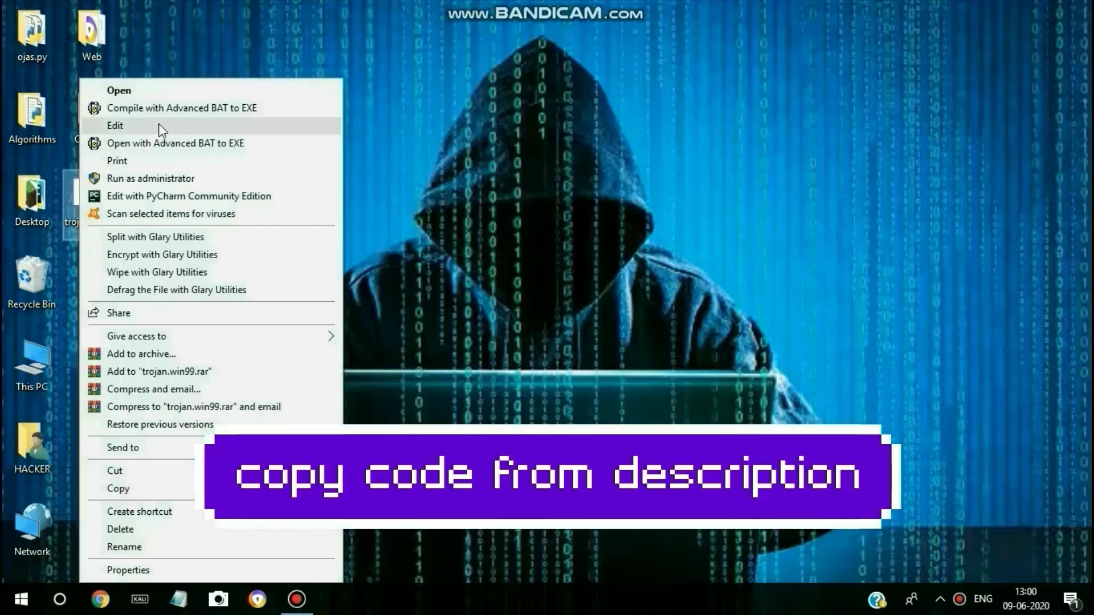
{"action": "left_click", "coordinate": [116, 125]}
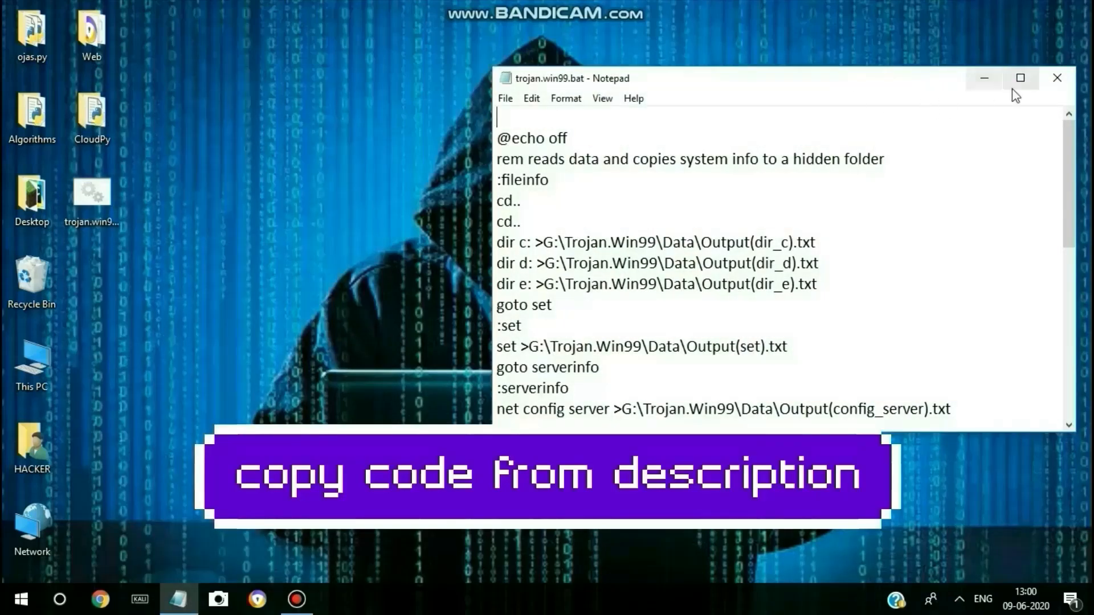
{"action": "left_click", "coordinate": [1020, 78]}
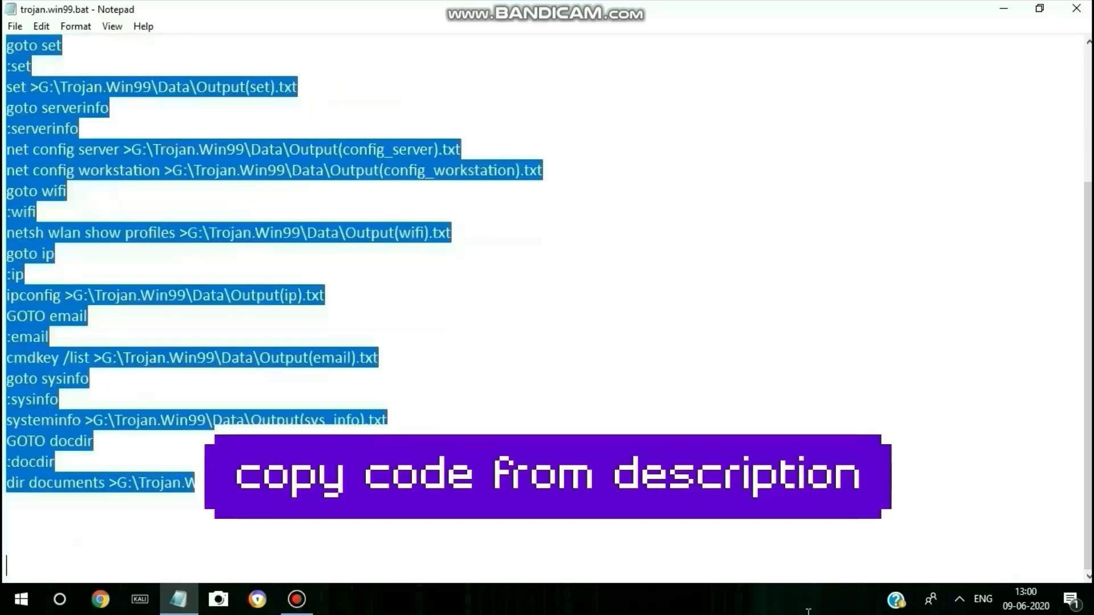
{"action": "left_click", "coordinate": [1049, 64]}
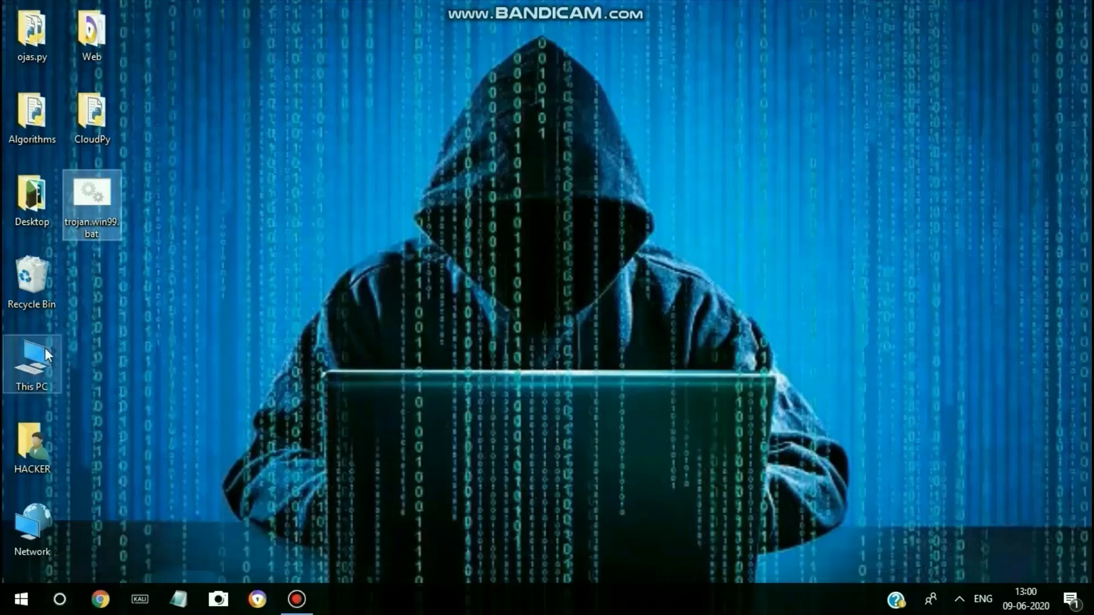
Step: Browse from This PC into the Trojan.Win99 folder, then close Explorer
{"action": "double_click", "coordinate": [31, 364]}
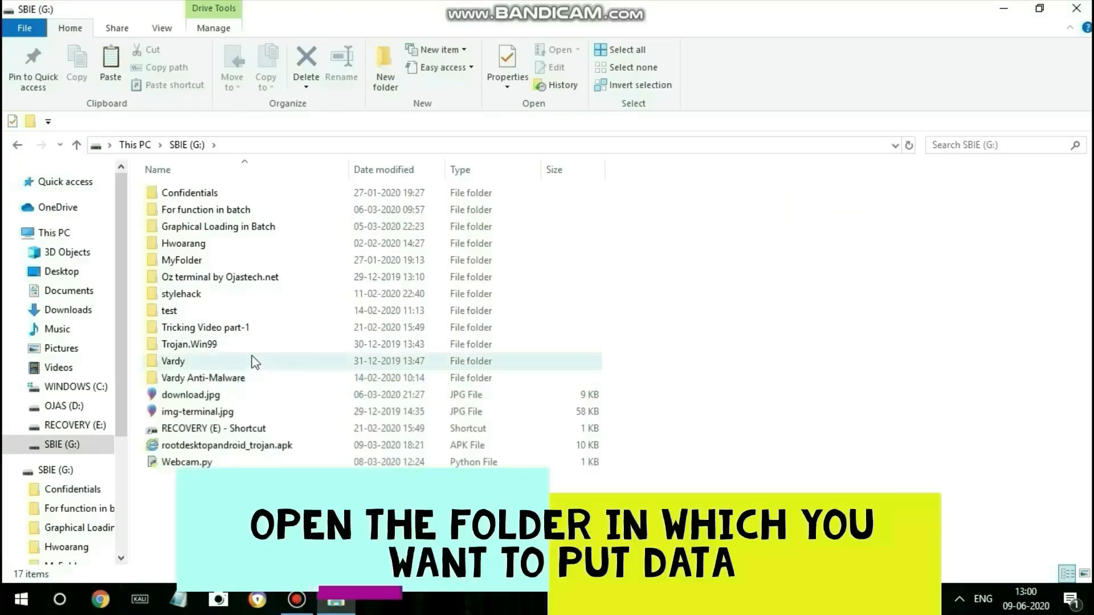
{"action": "double_click", "coordinate": [189, 344]}
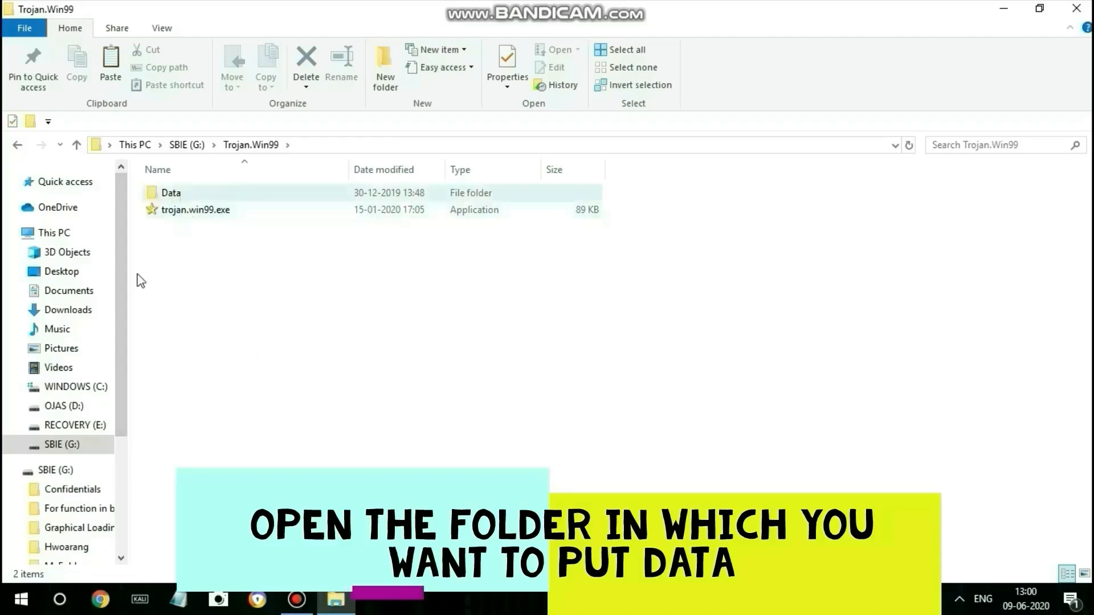
{"action": "left_click", "coordinate": [196, 210]}
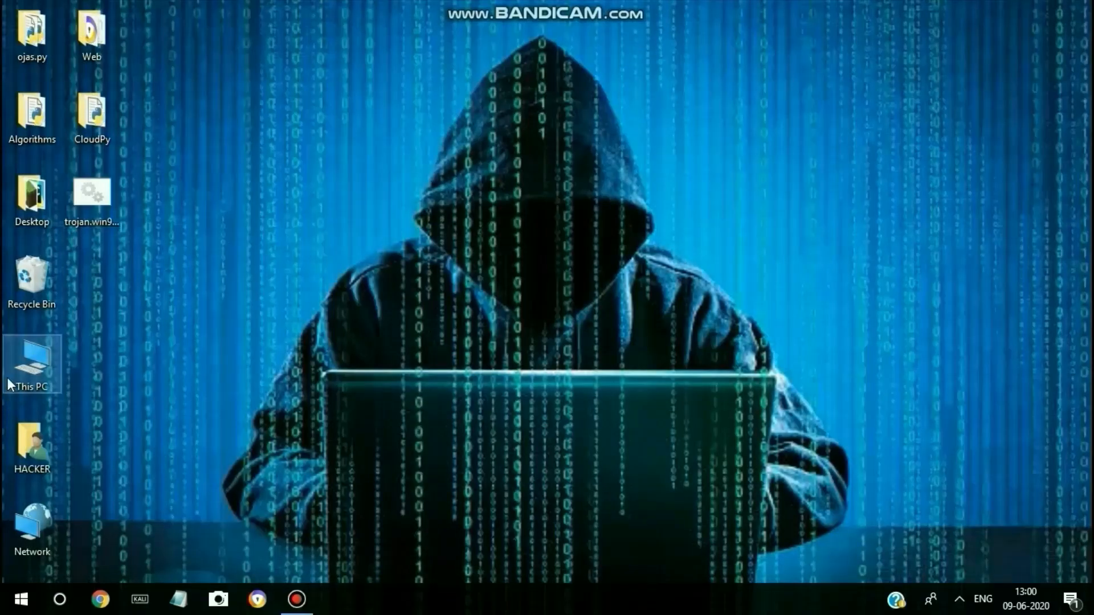
Step: Permanently delete trojan.win99.exe from Trojan.Win99 on drive SBIE (G:), confirming the prompt
{"action": "double_click", "coordinate": [32, 358]}
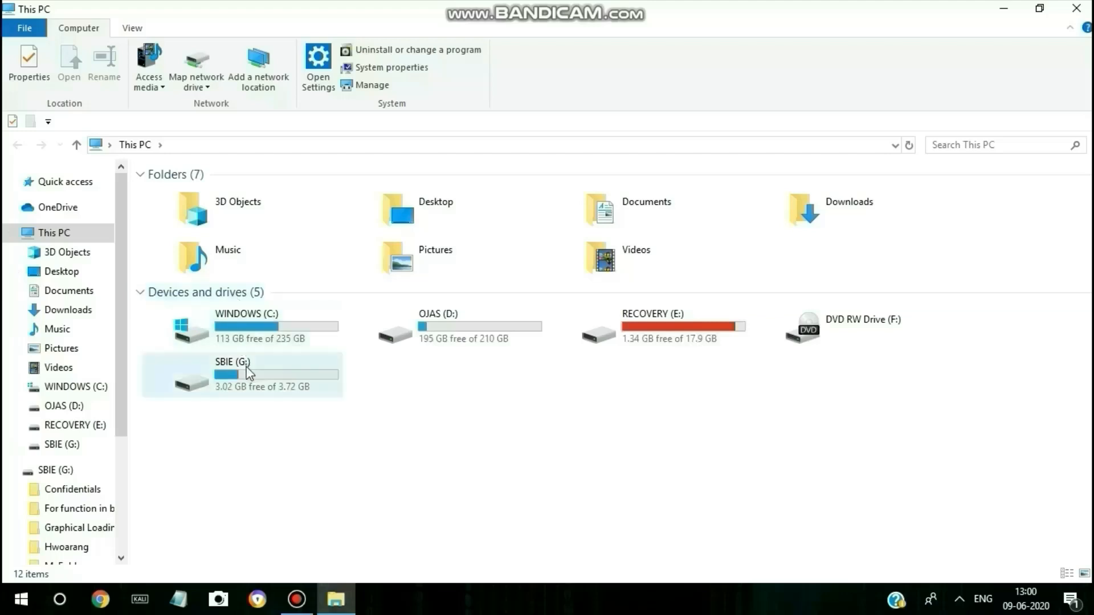
{"action": "double_click", "coordinate": [223, 374]}
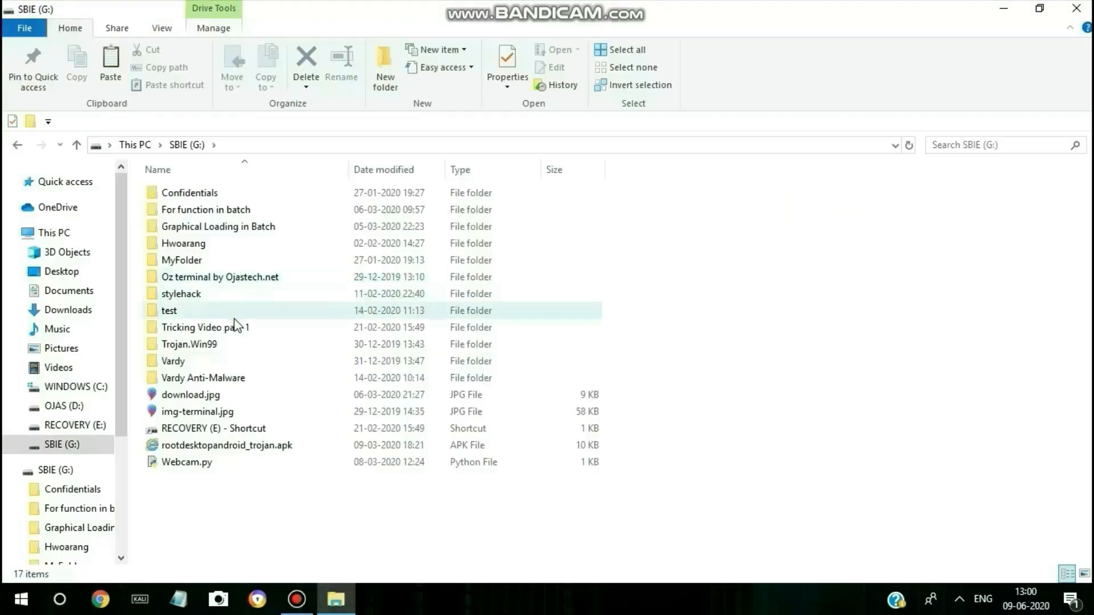
{"action": "double_click", "coordinate": [189, 344]}
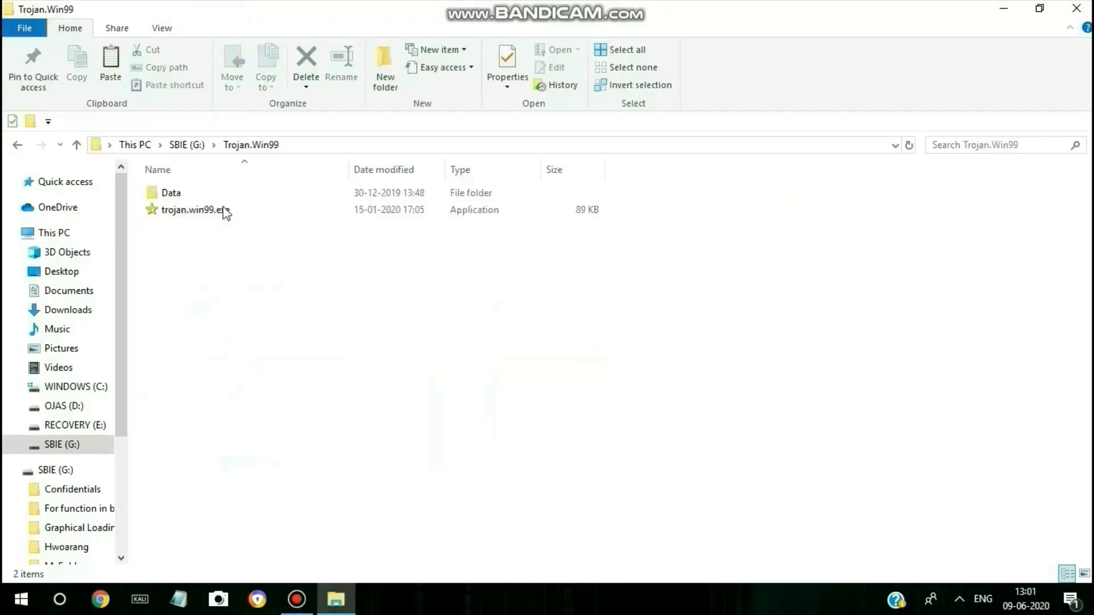
{"action": "right_click", "coordinate": [194, 210]}
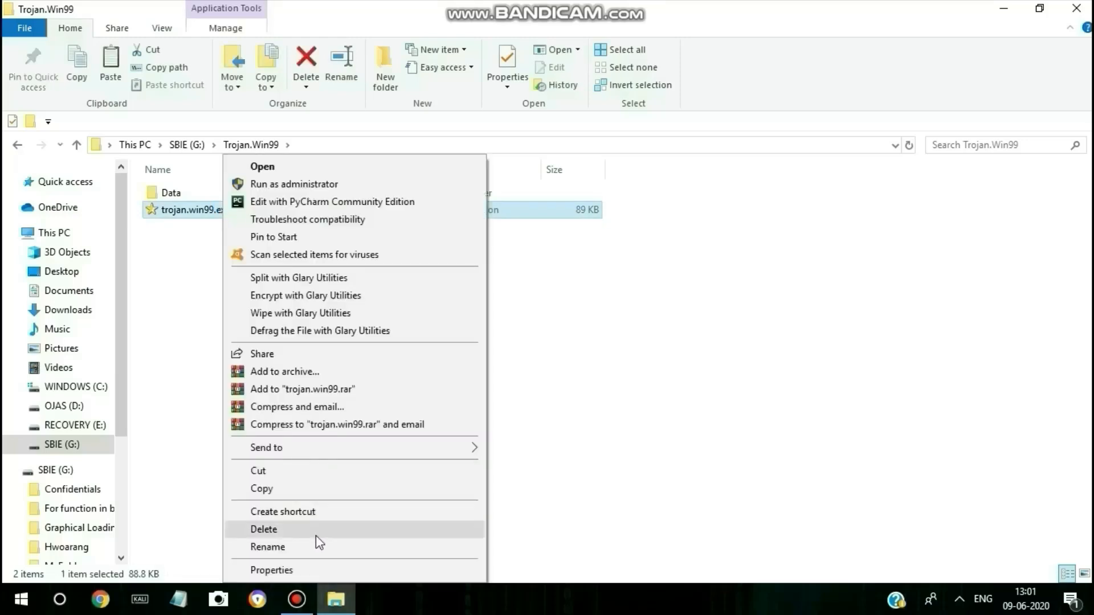
{"action": "left_click", "coordinate": [264, 529]}
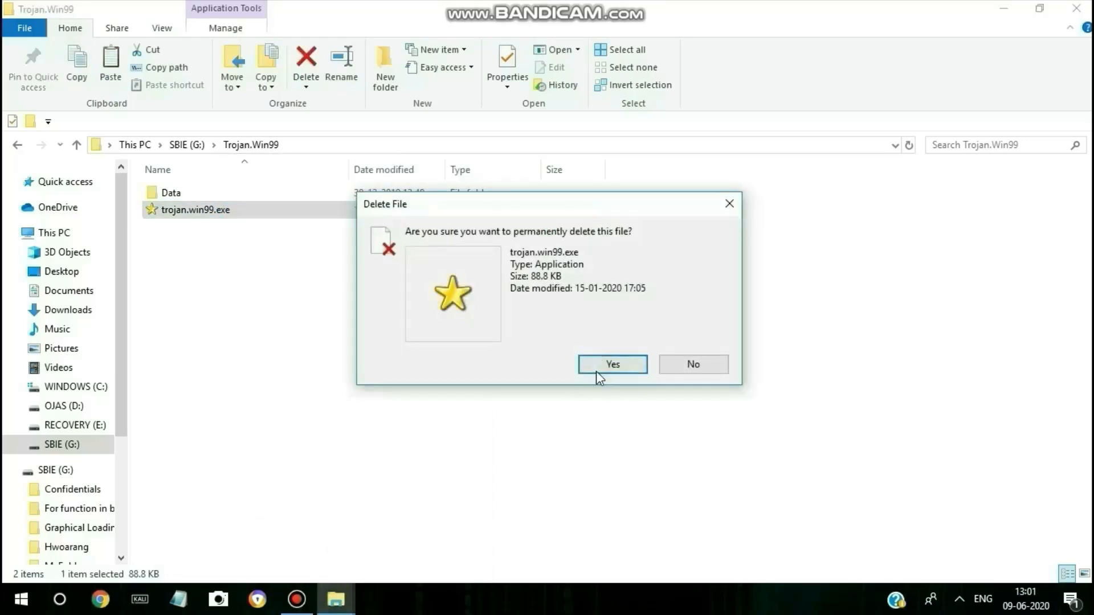
{"action": "left_click", "coordinate": [612, 364]}
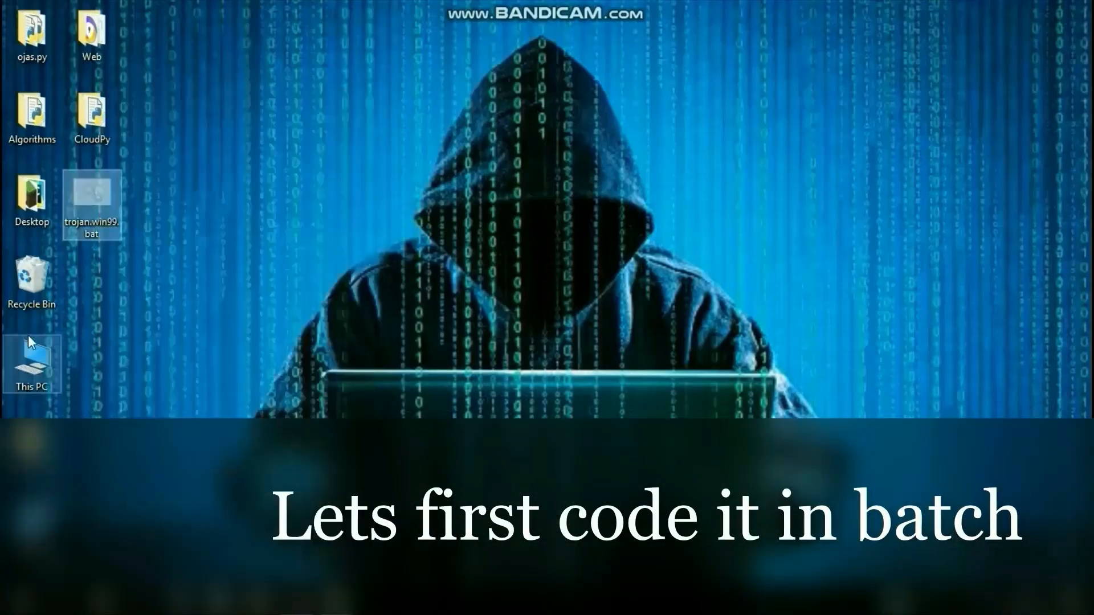
Step: Enter Trojan.Win99 on drive G where trojan.win99.bat sits beside Data, then go back to the drive's contents
{"action": "double_click", "coordinate": [32, 359]}
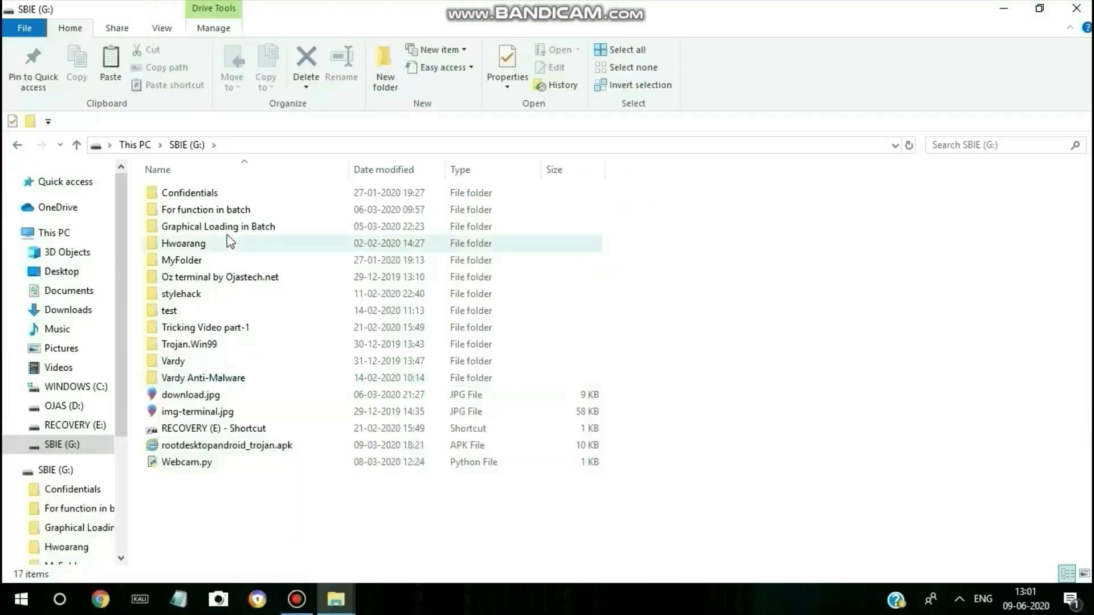
{"action": "left_click", "coordinate": [190, 344]}
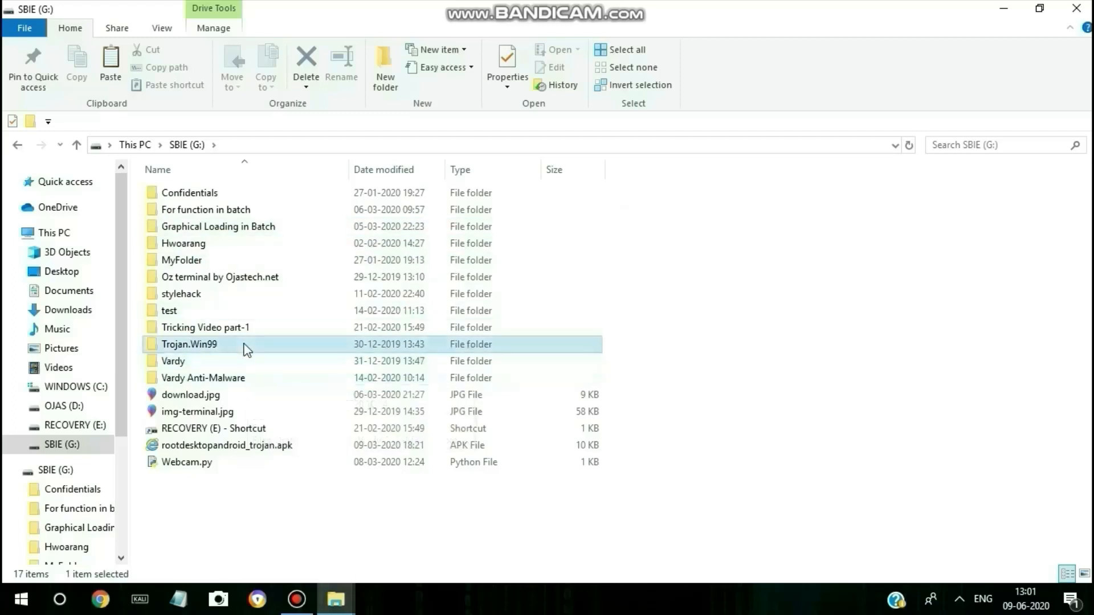
{"action": "double_click", "coordinate": [190, 344]}
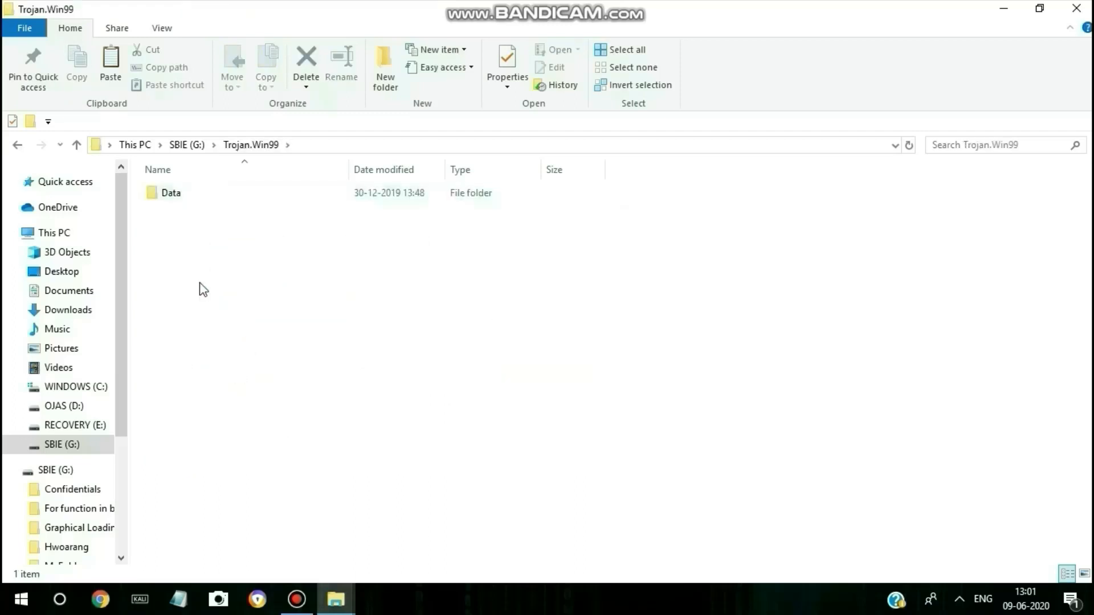
{"action": "mouse_move", "coordinate": [237, 404]}
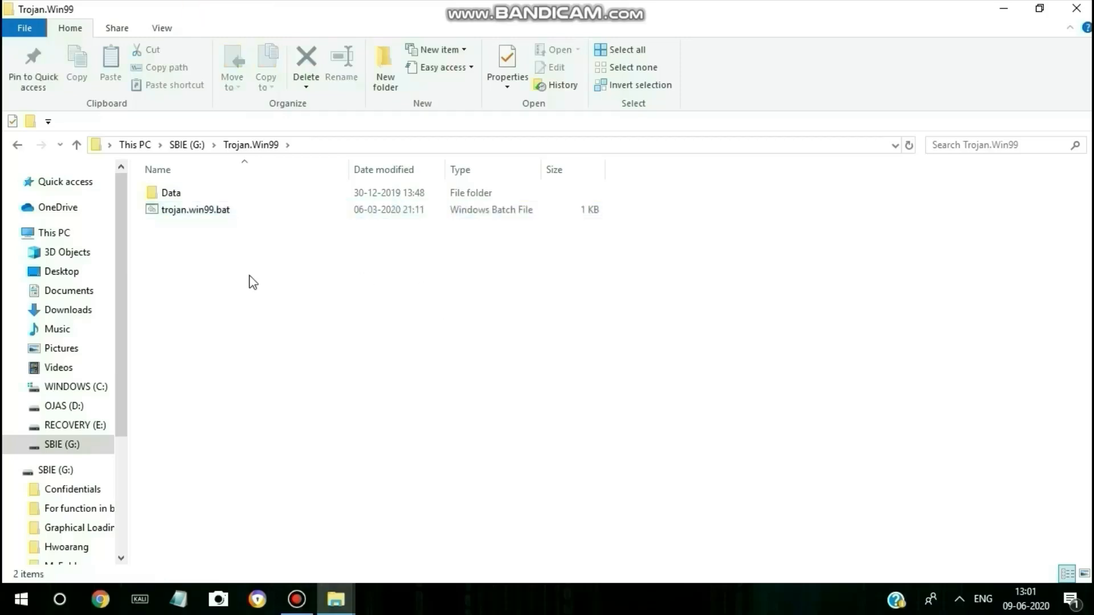
{"action": "mouse_move", "coordinate": [25, 155]}
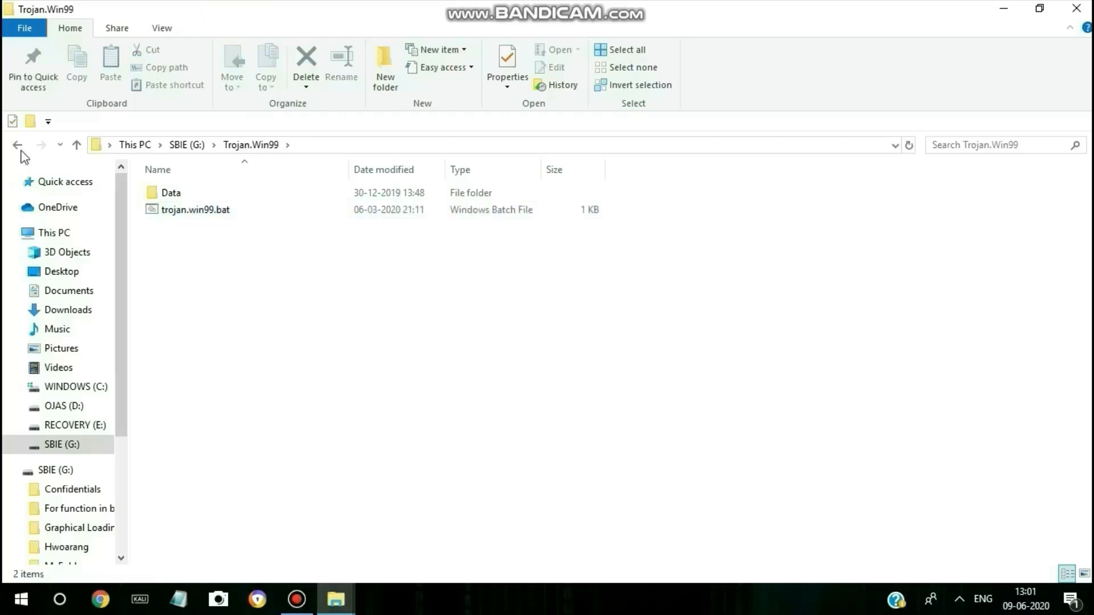
{"action": "left_click", "coordinate": [20, 146]}
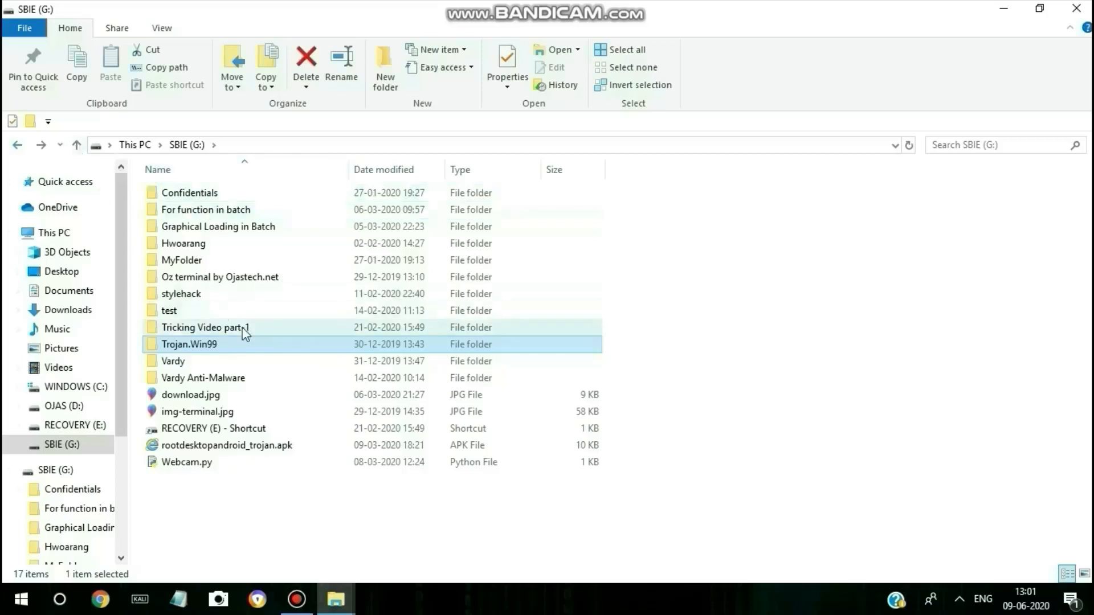
Step: Check trojan.win99.bat in maximized Notepad, then run it normally, ending in System error 5 access denied
{"action": "double_click", "coordinate": [189, 345]}
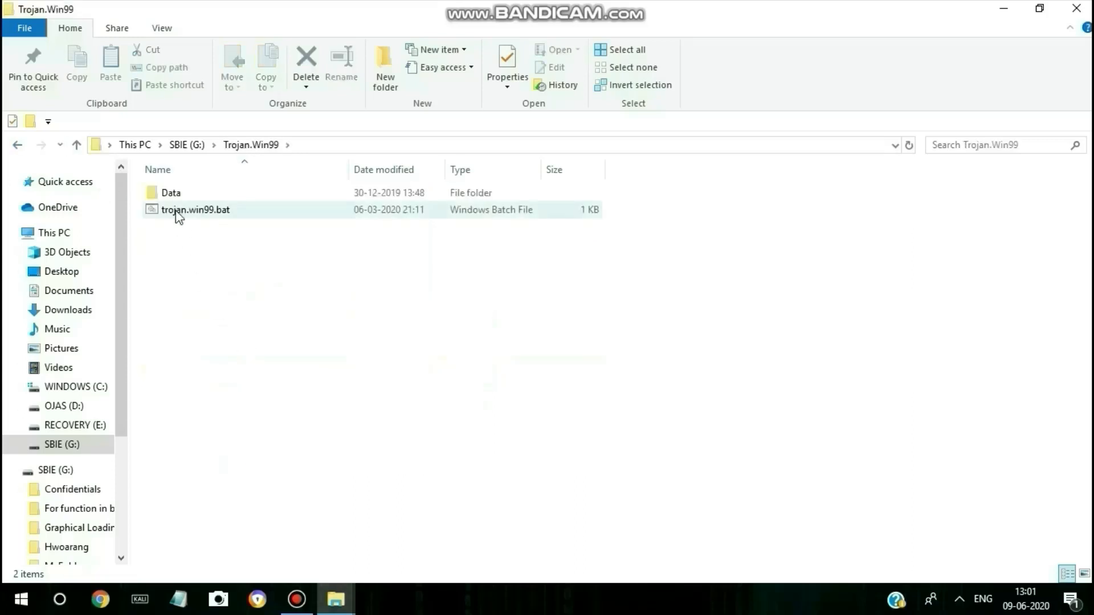
{"action": "right_click", "coordinate": [177, 210]}
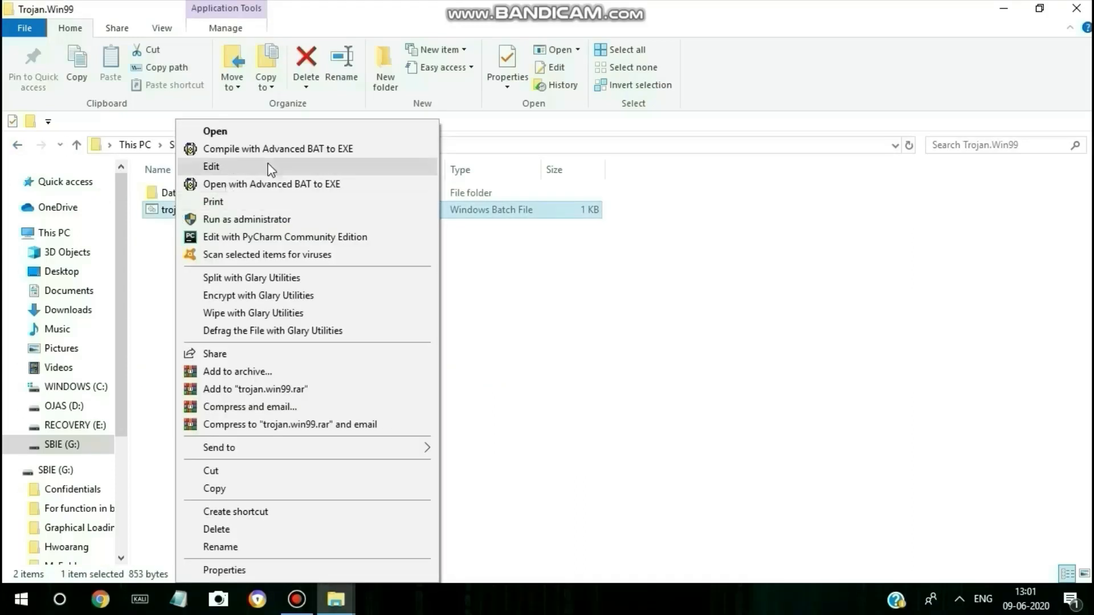
{"action": "left_click", "coordinate": [211, 166]}
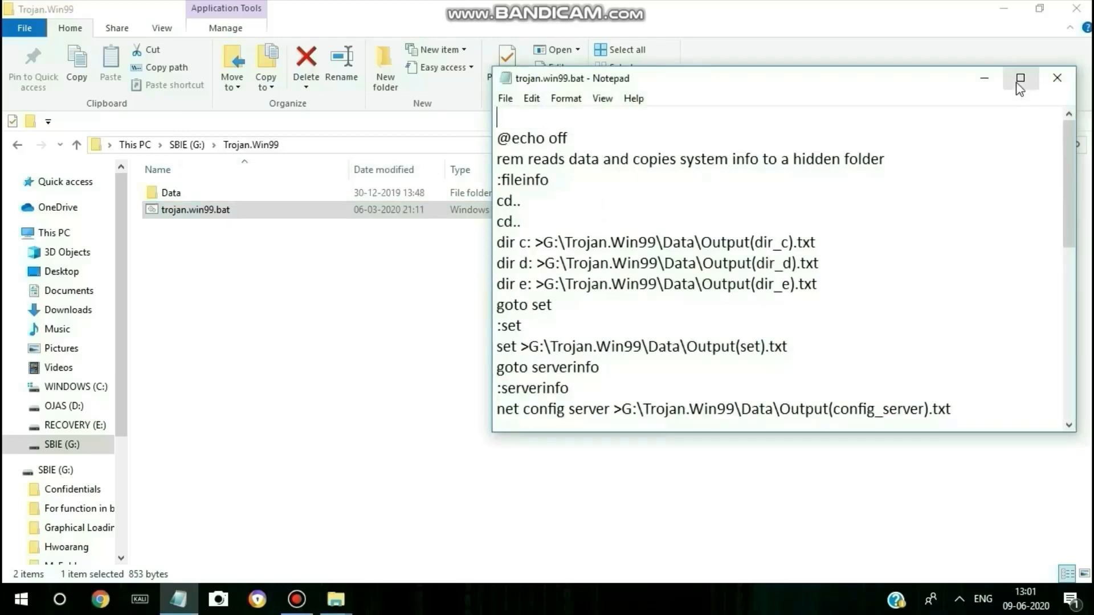
{"action": "left_click", "coordinate": [1020, 78]}
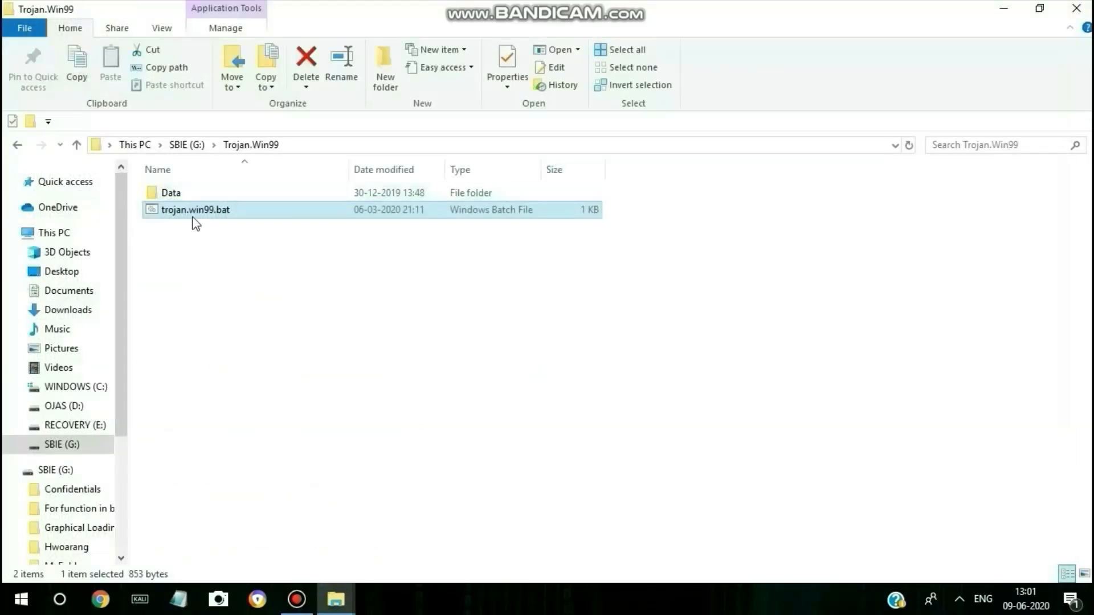
{"action": "double_click", "coordinate": [196, 209]}
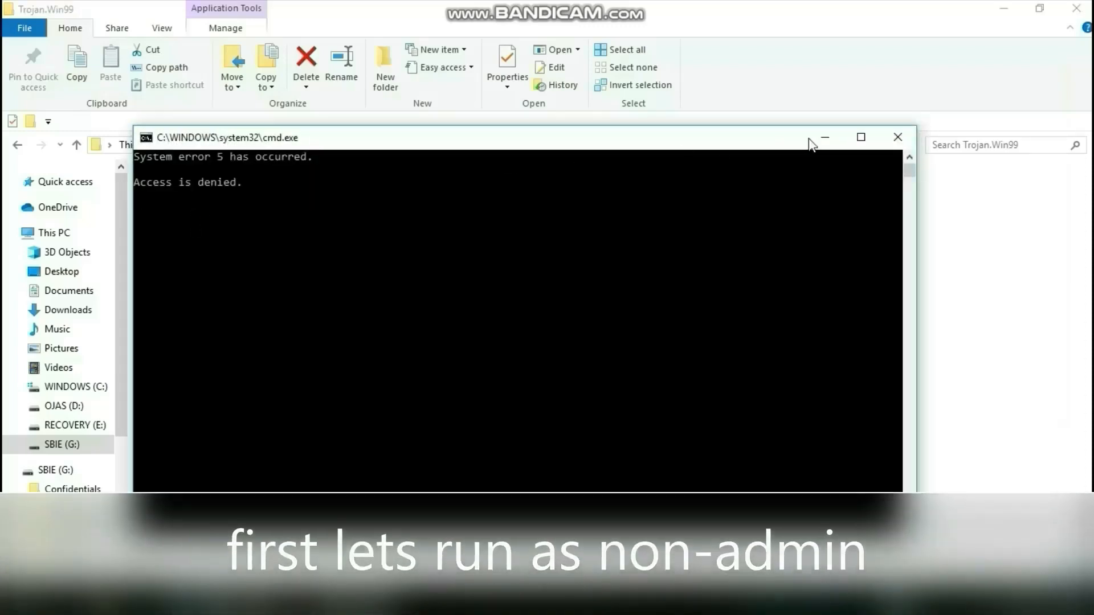
{"action": "mouse_move", "coordinate": [825, 139]}
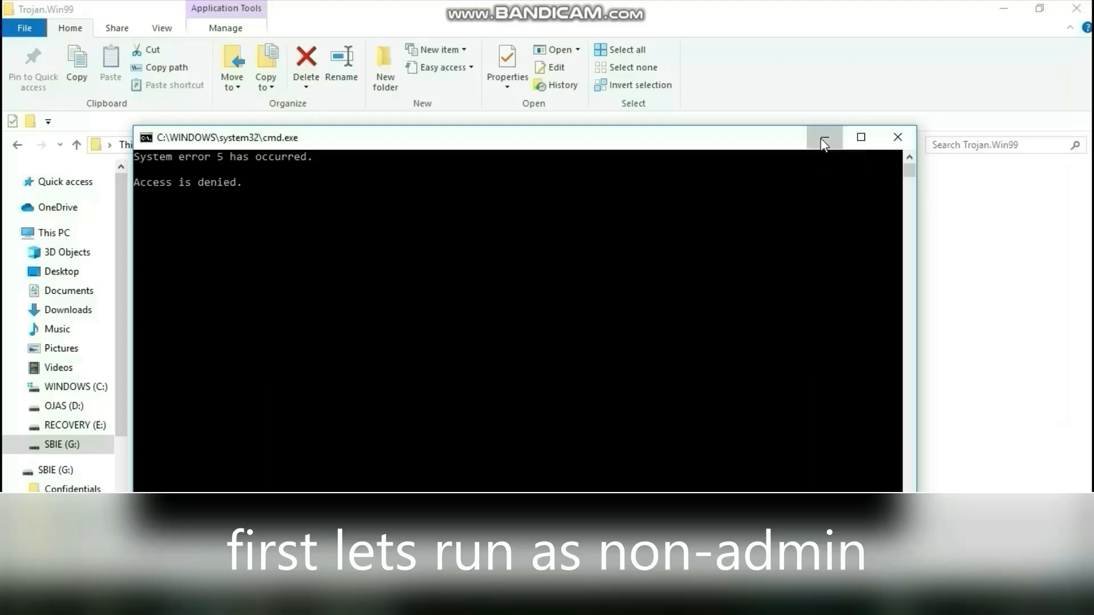
Step: Dismiss the command window and browse the Data folder's Output text files, viewing Output(set).txt
{"action": "left_click", "coordinate": [825, 137]}
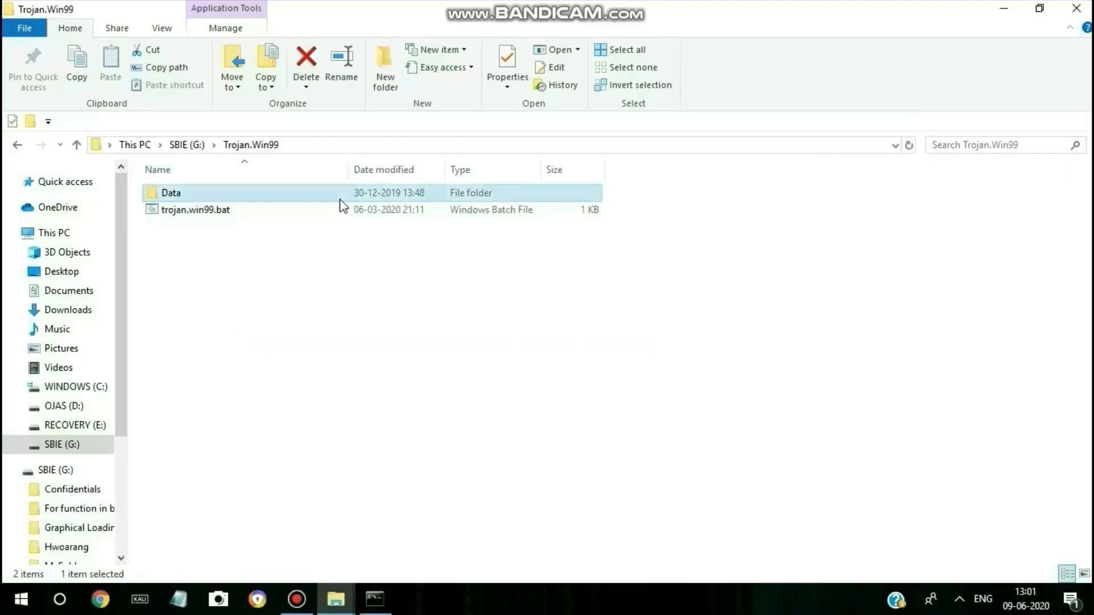
{"action": "double_click", "coordinate": [171, 193]}
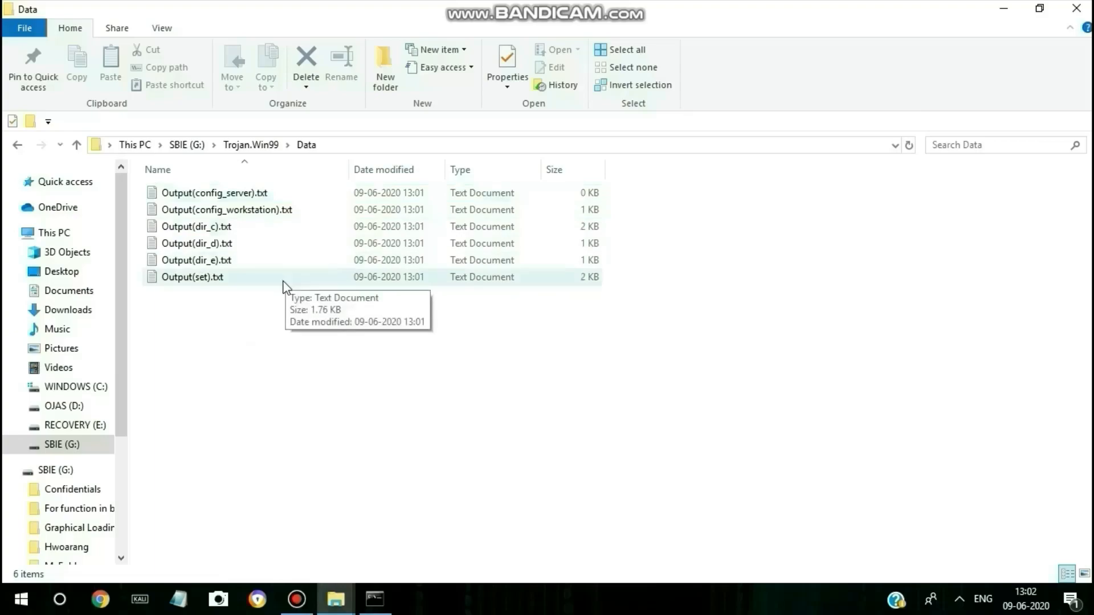
{"action": "double_click", "coordinate": [192, 277]}
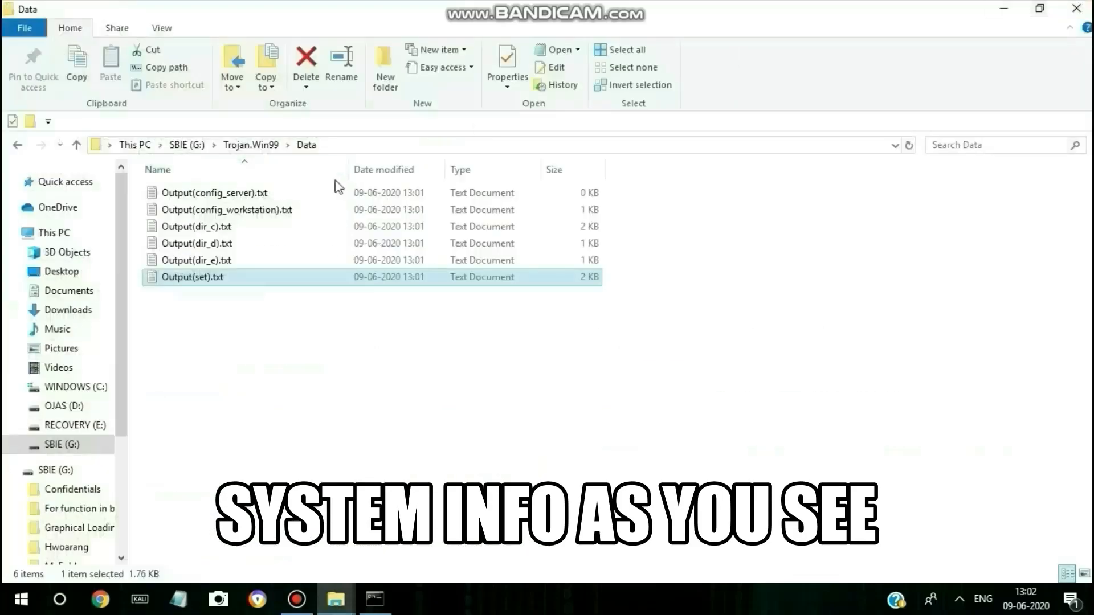
{"action": "double_click", "coordinate": [209, 193]}
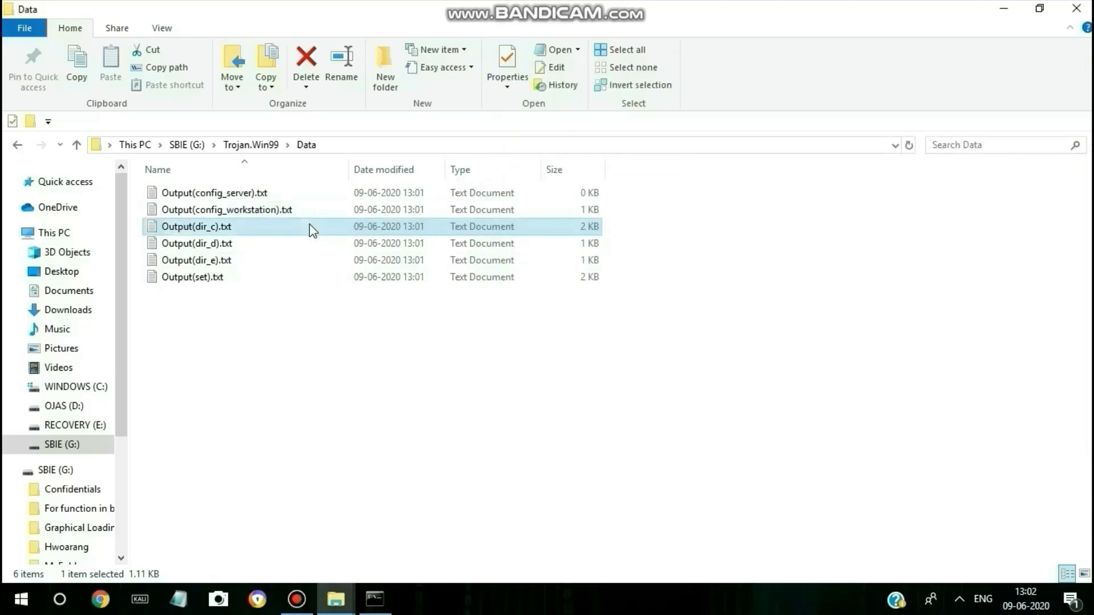
{"action": "double_click", "coordinate": [196, 226]}
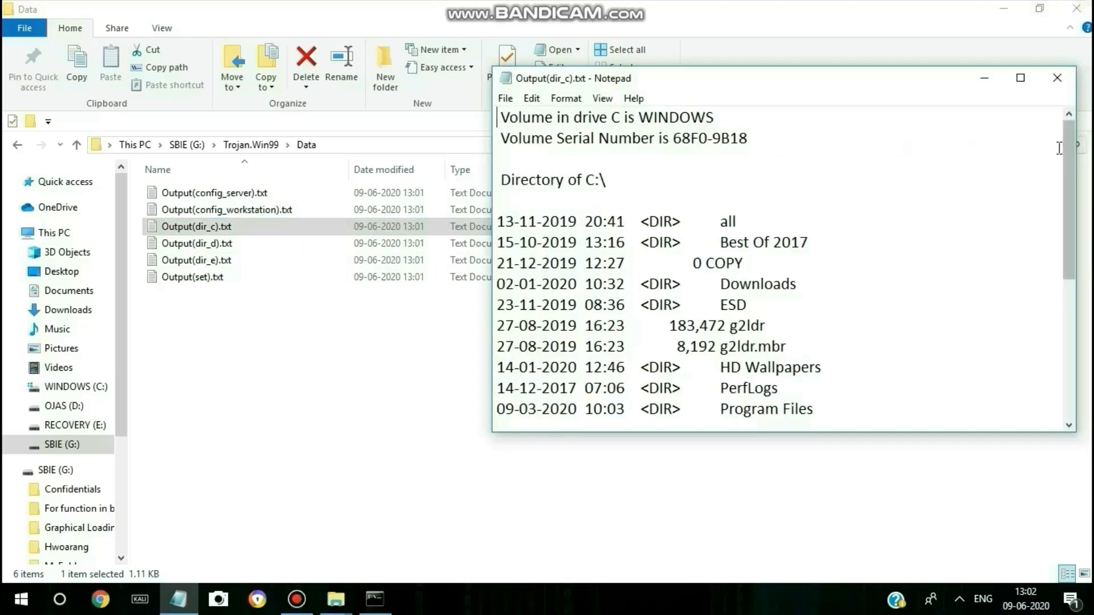
{"action": "mouse_move", "coordinate": [1033, 46]}
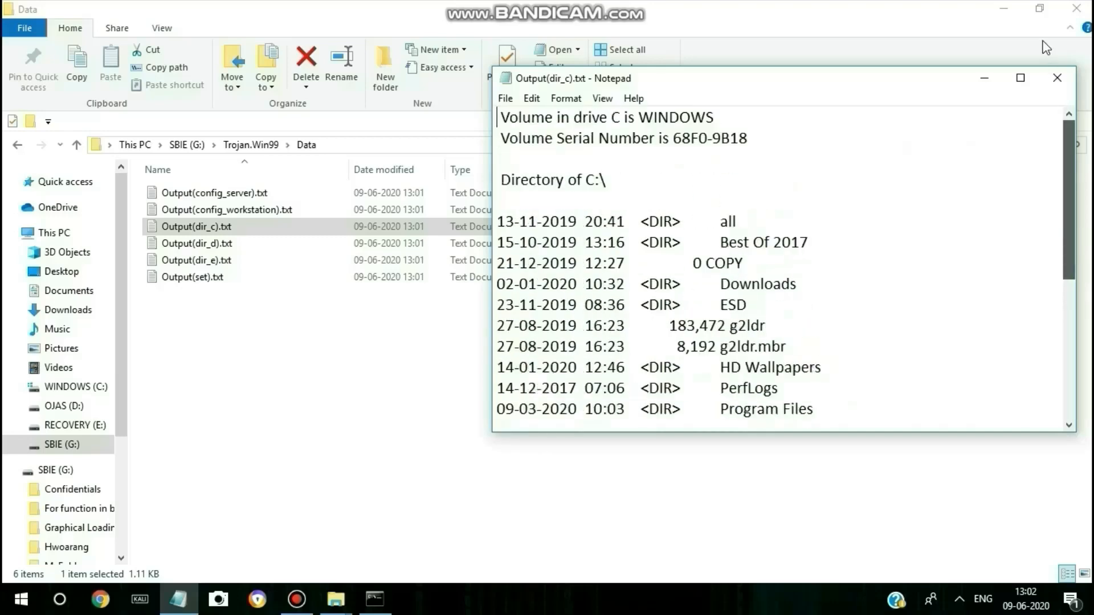
{"action": "left_click", "coordinate": [1055, 77]}
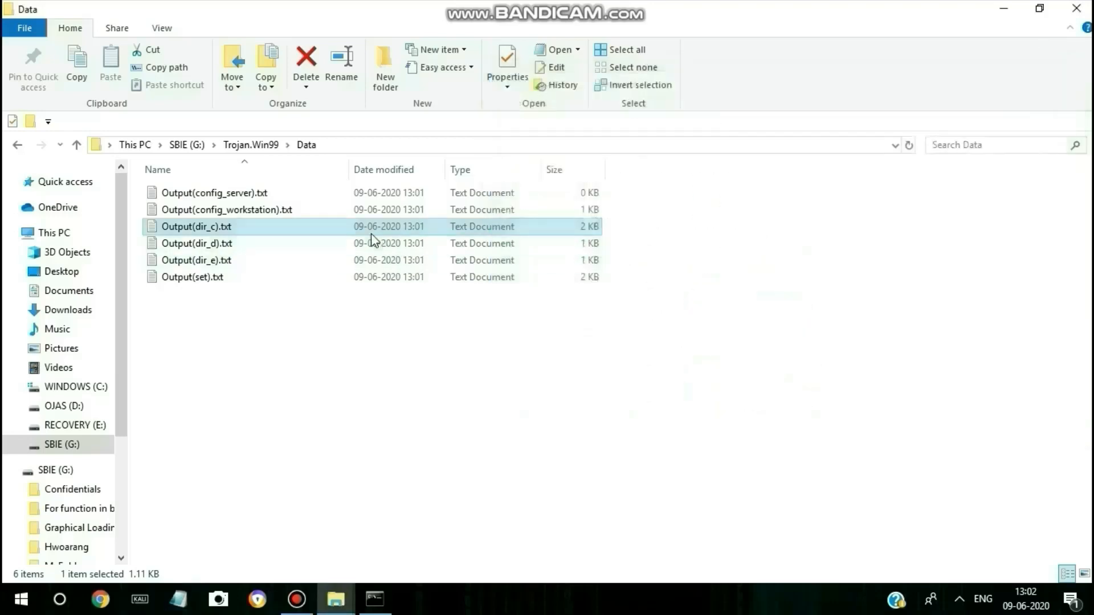
{"action": "double_click", "coordinate": [196, 242]}
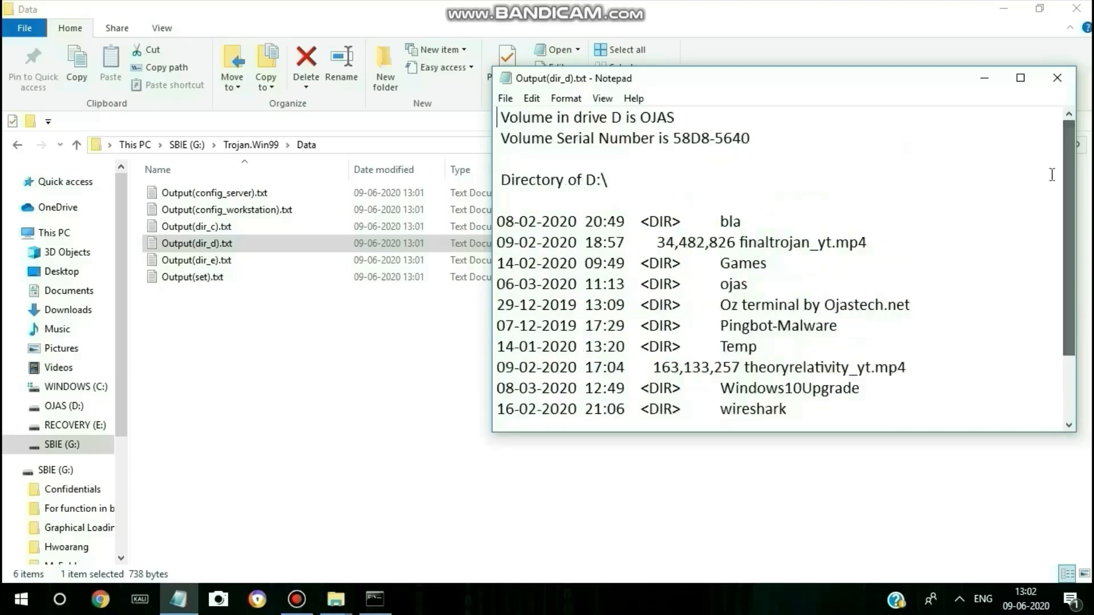
{"action": "left_click", "coordinate": [1055, 78]}
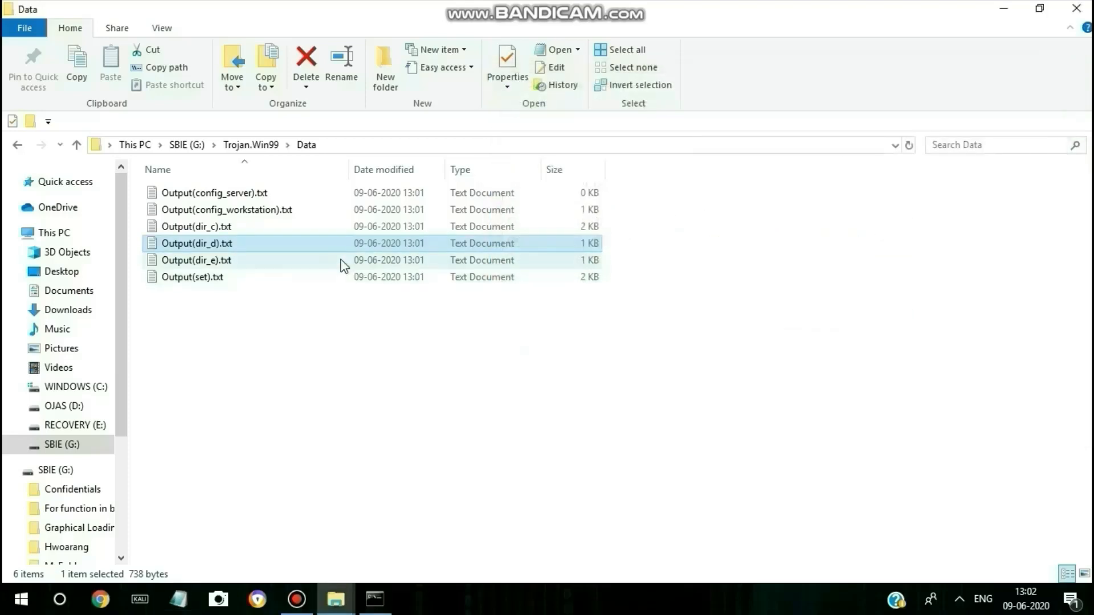
{"action": "double_click", "coordinate": [196, 260]}
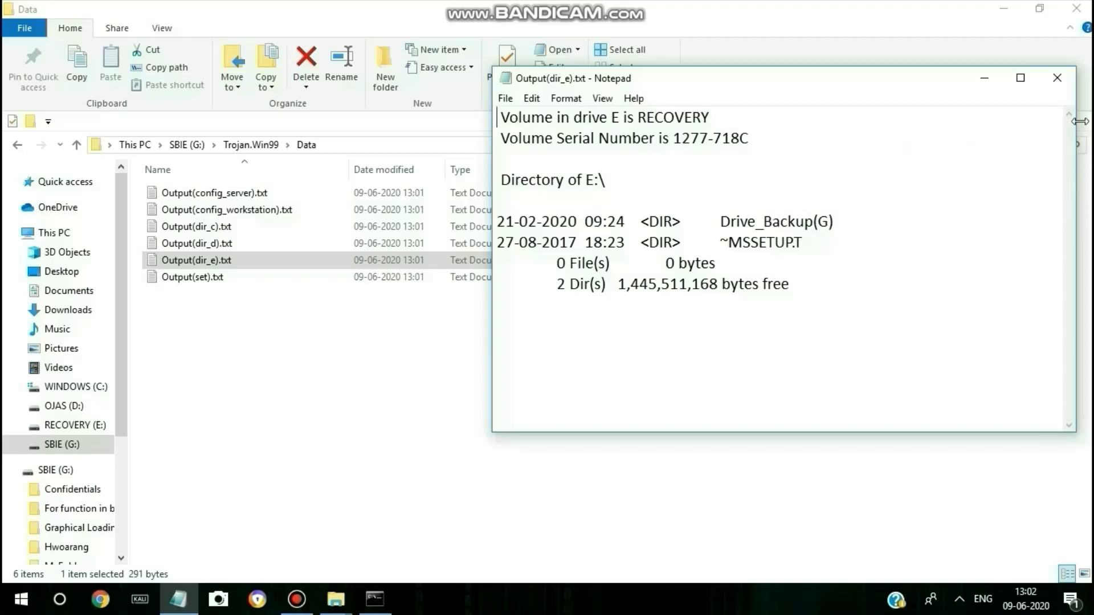
{"action": "left_click", "coordinate": [1058, 77]}
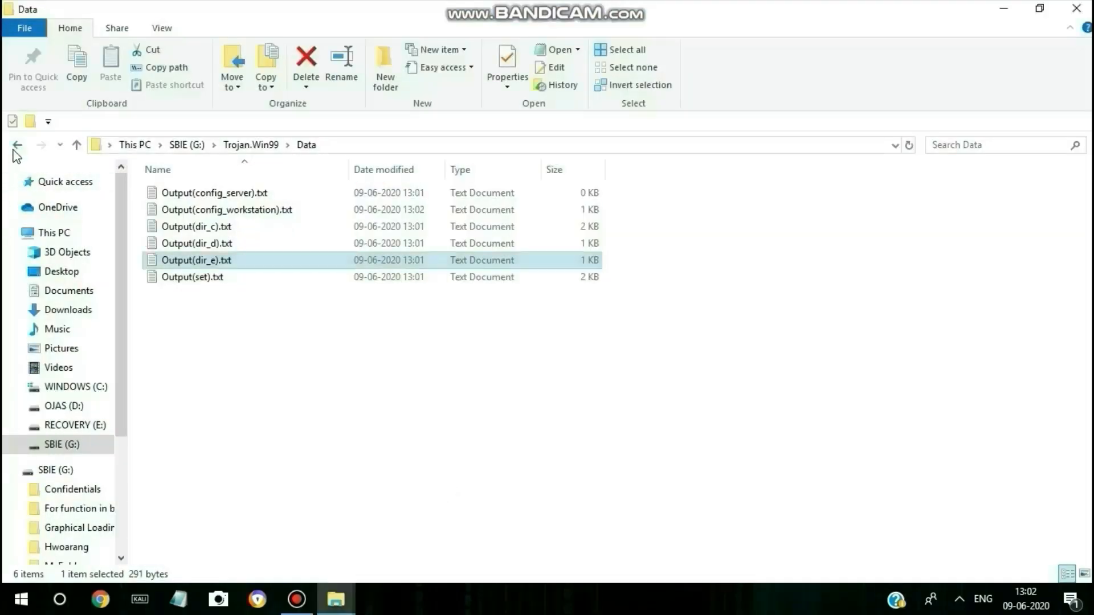
Step: Delete all six Output files from Data, then select trojan.win99.bat in Trojan.Win99 to run it again
{"action": "left_click", "coordinate": [219, 404]}
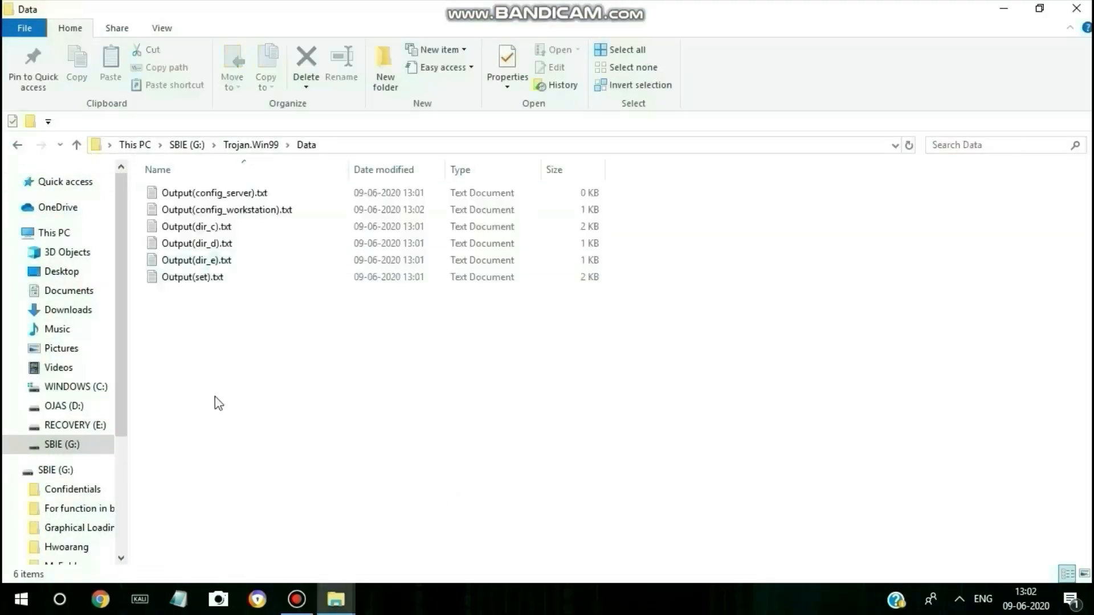
{"action": "left_click", "coordinate": [607, 49]}
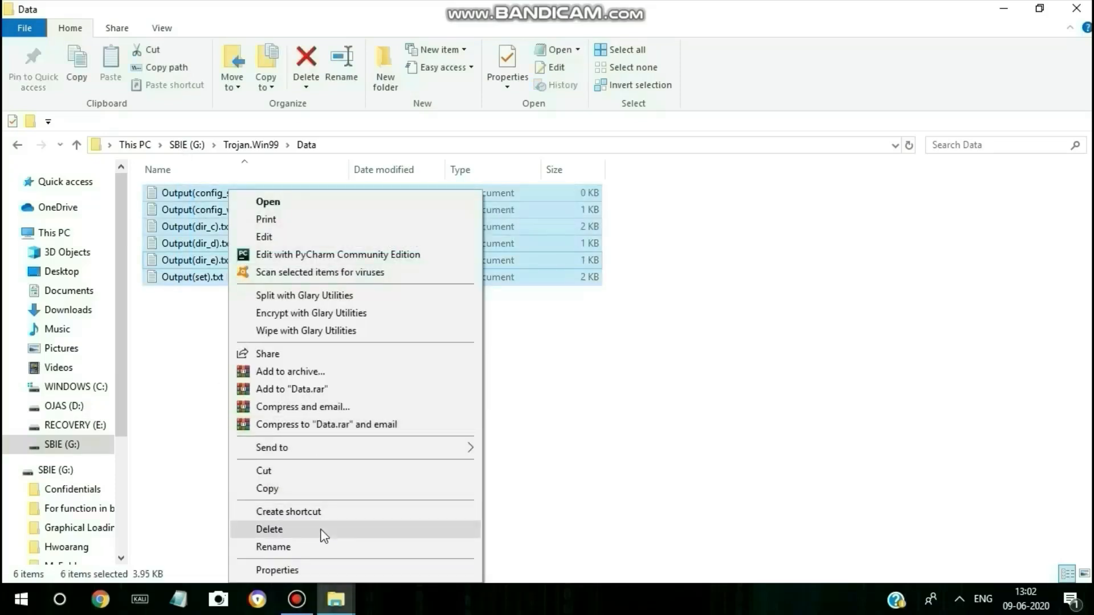
{"action": "left_click", "coordinate": [269, 528]}
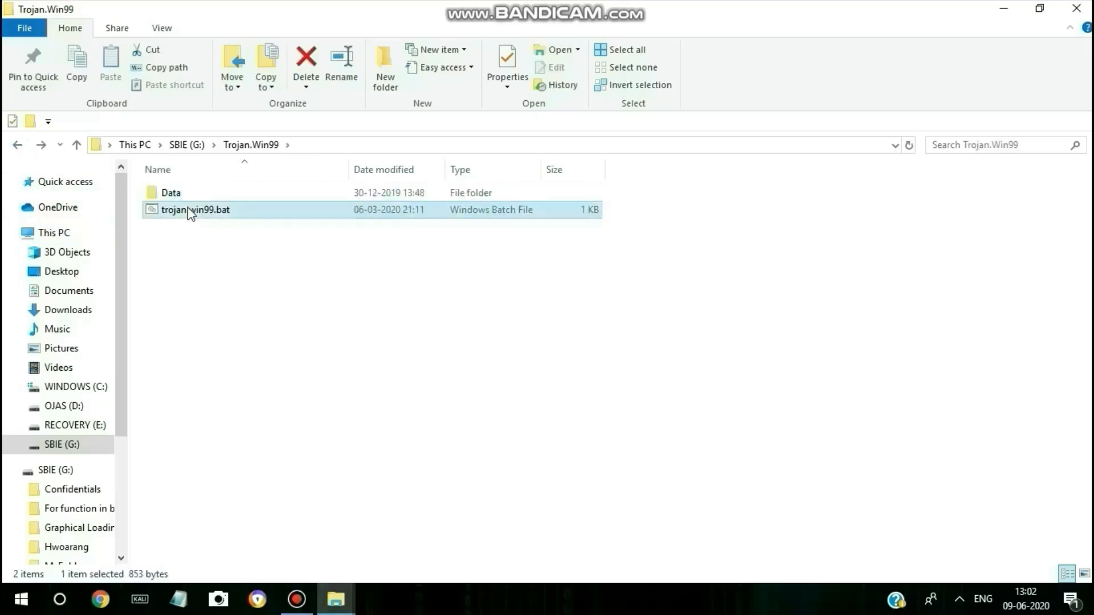
{"action": "left_click", "coordinate": [196, 209]}
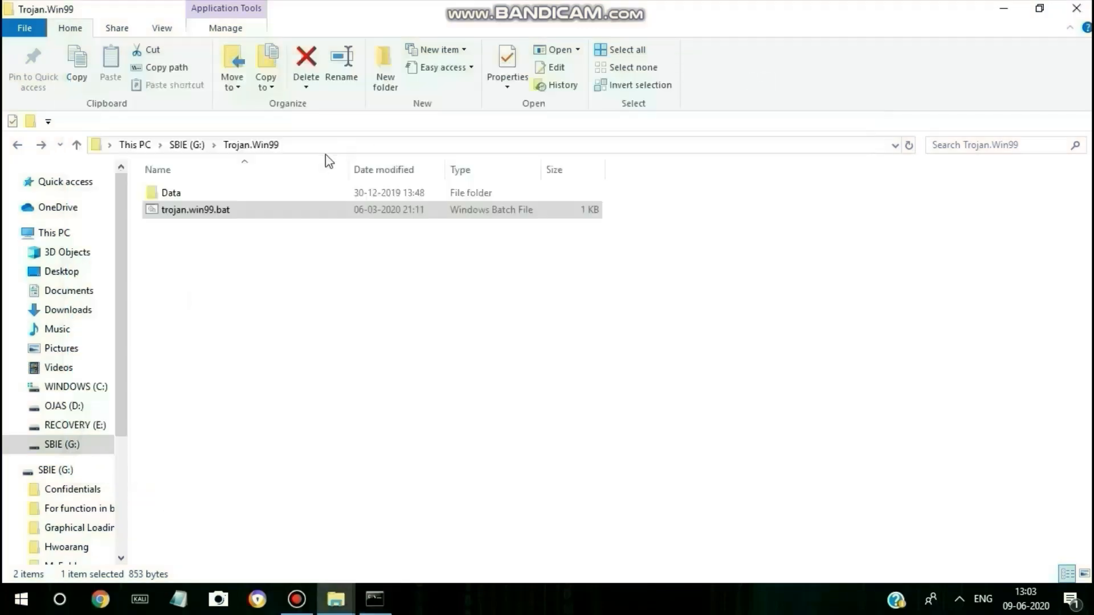
Step: Review the regenerated Output(config_server).txt report from the Data folder and close it
{"action": "double_click", "coordinate": [171, 193]}
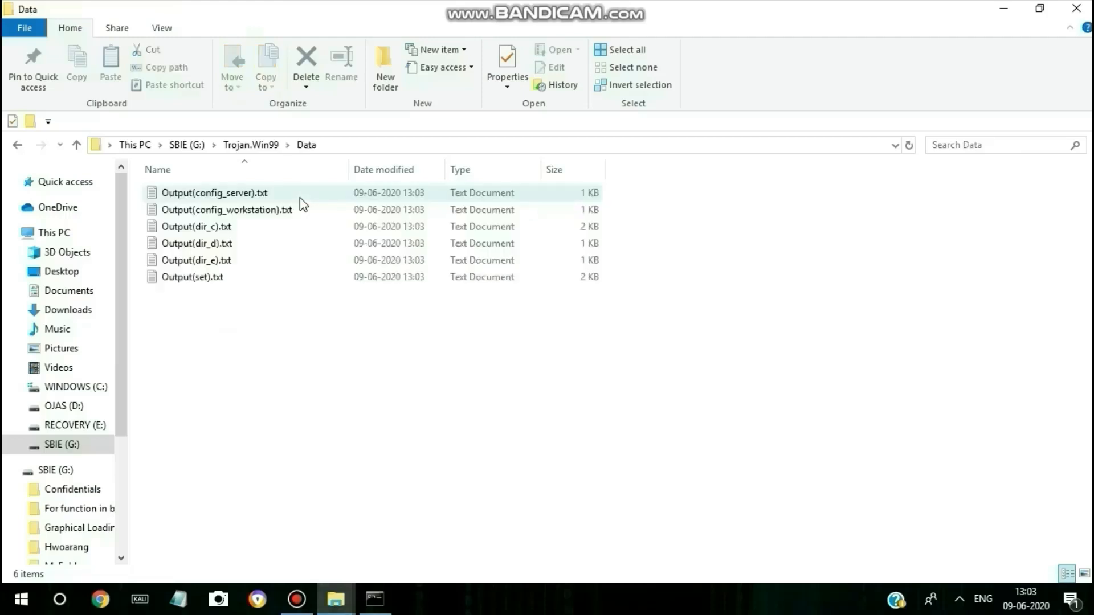
{"action": "left_click", "coordinate": [211, 193]}
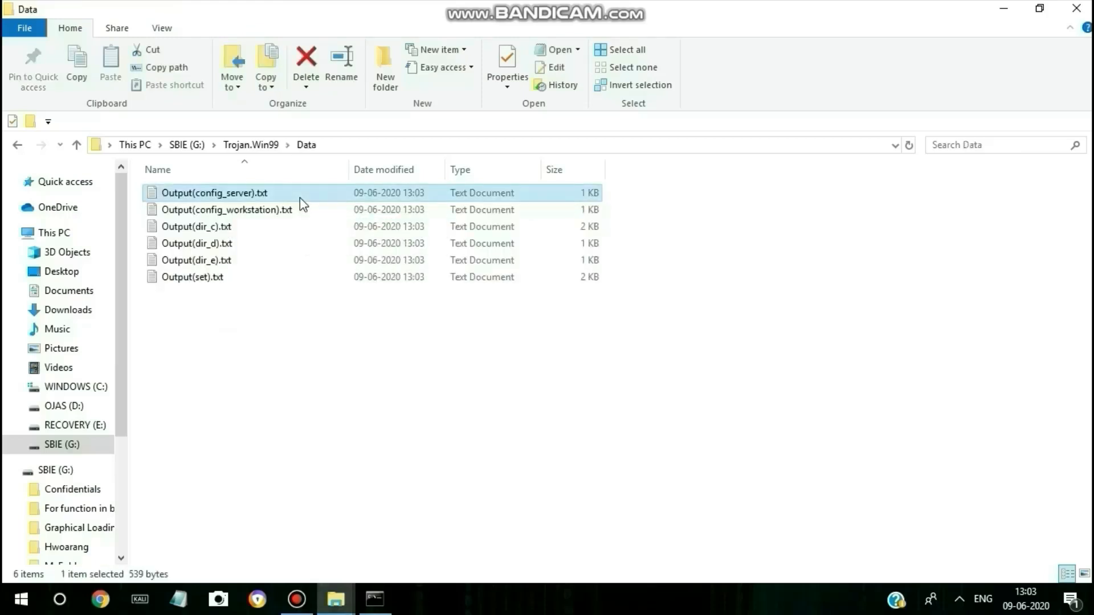
{"action": "double_click", "coordinate": [214, 193]}
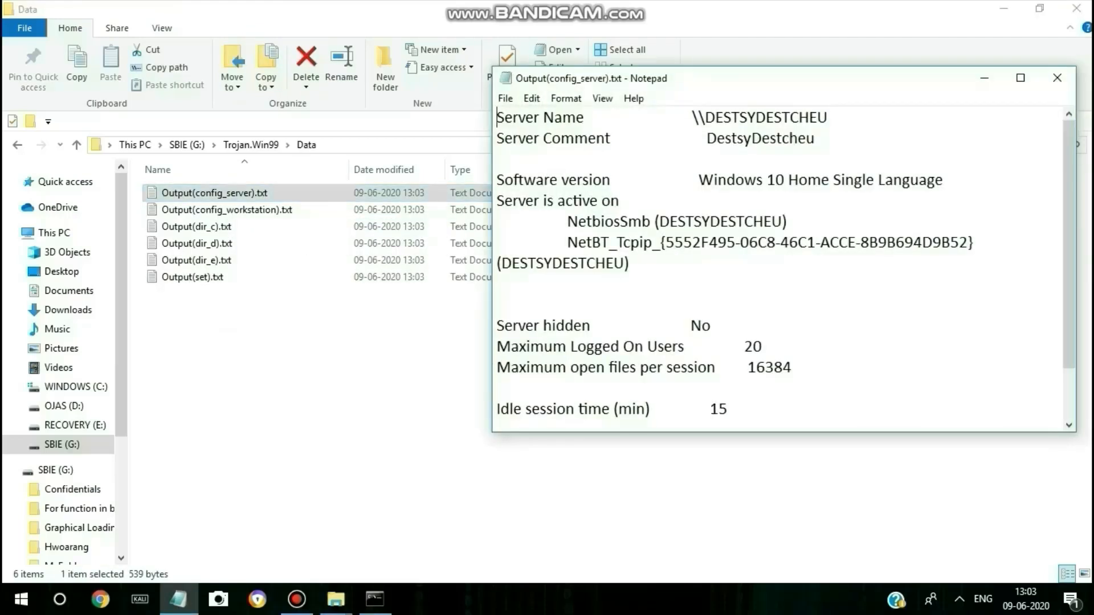
{"action": "scroll", "scroll_direction": "down", "scroll_amount": 3}
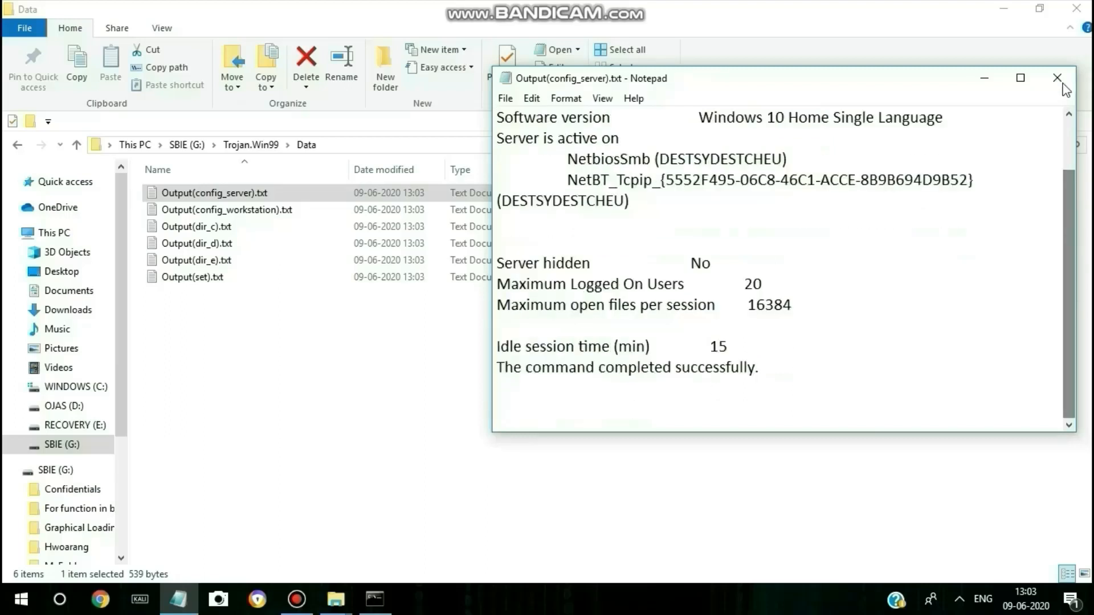
{"action": "left_click", "coordinate": [1056, 78]}
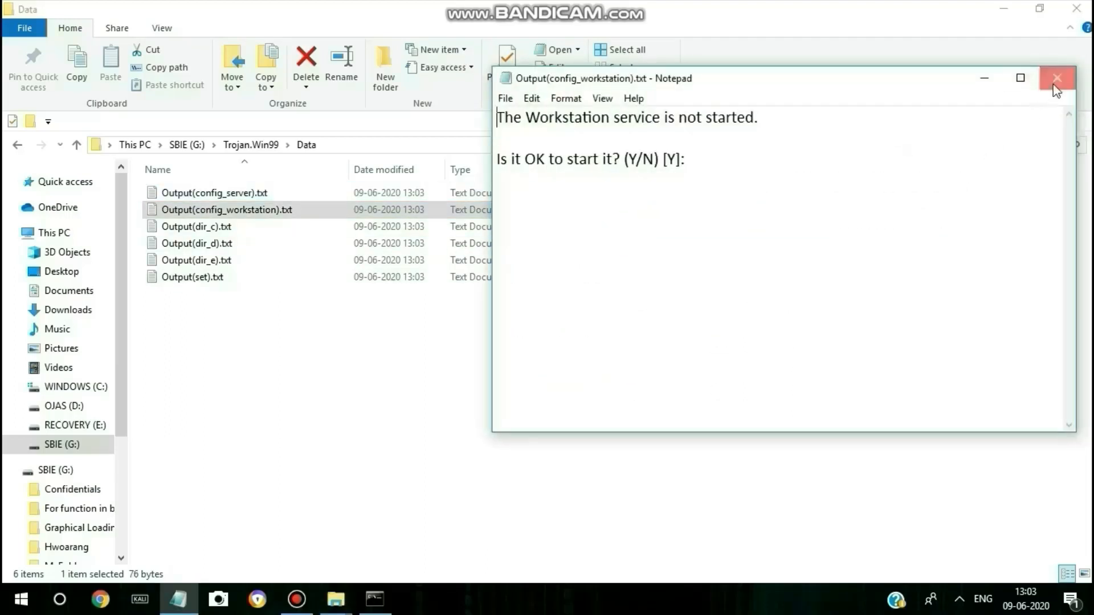
Step: Close the workstation config report, then view and close the Output(dir_c) drive listing
{"action": "left_click", "coordinate": [1056, 79]}
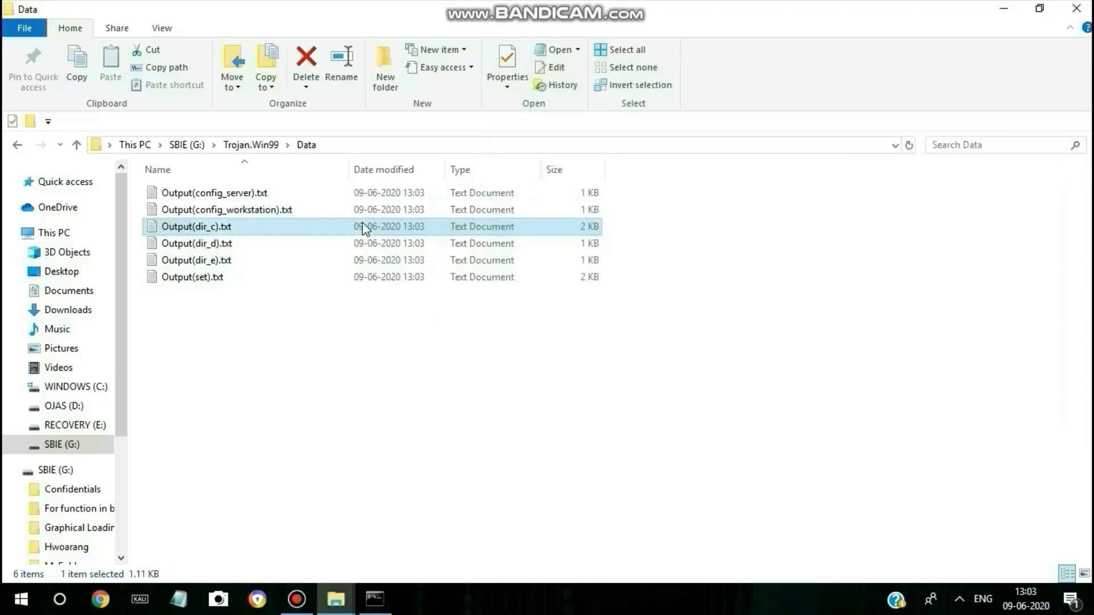
{"action": "double_click", "coordinate": [195, 226]}
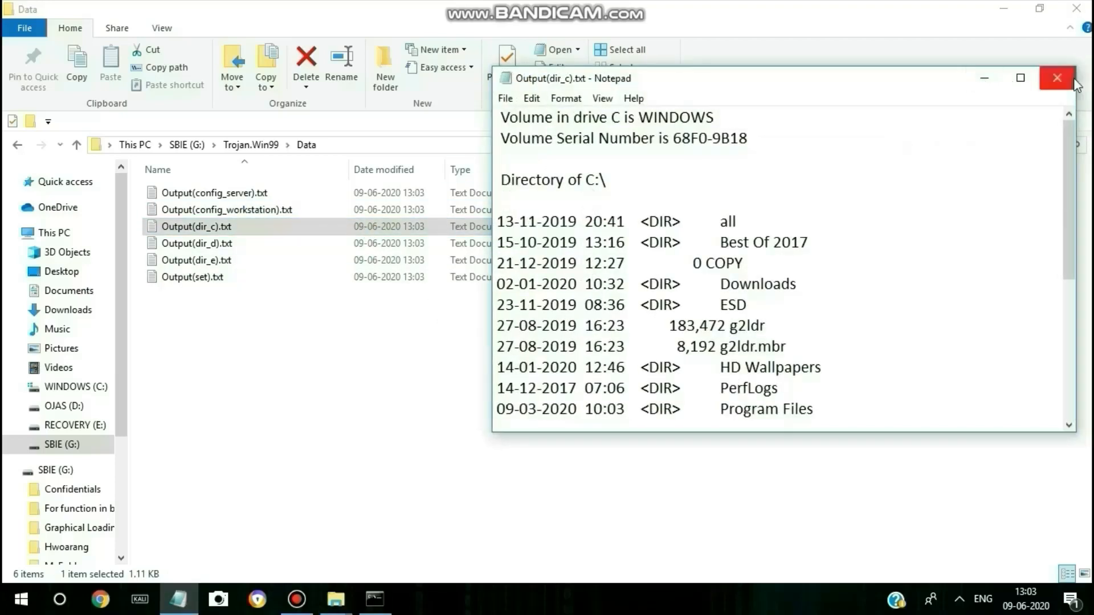
{"action": "left_click", "coordinate": [1054, 77]}
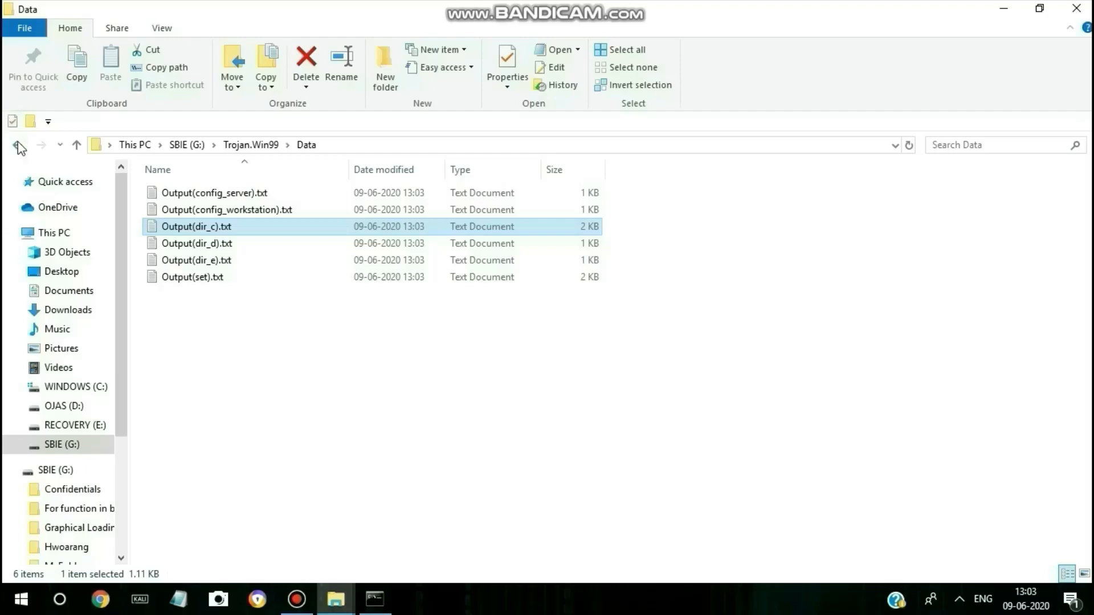